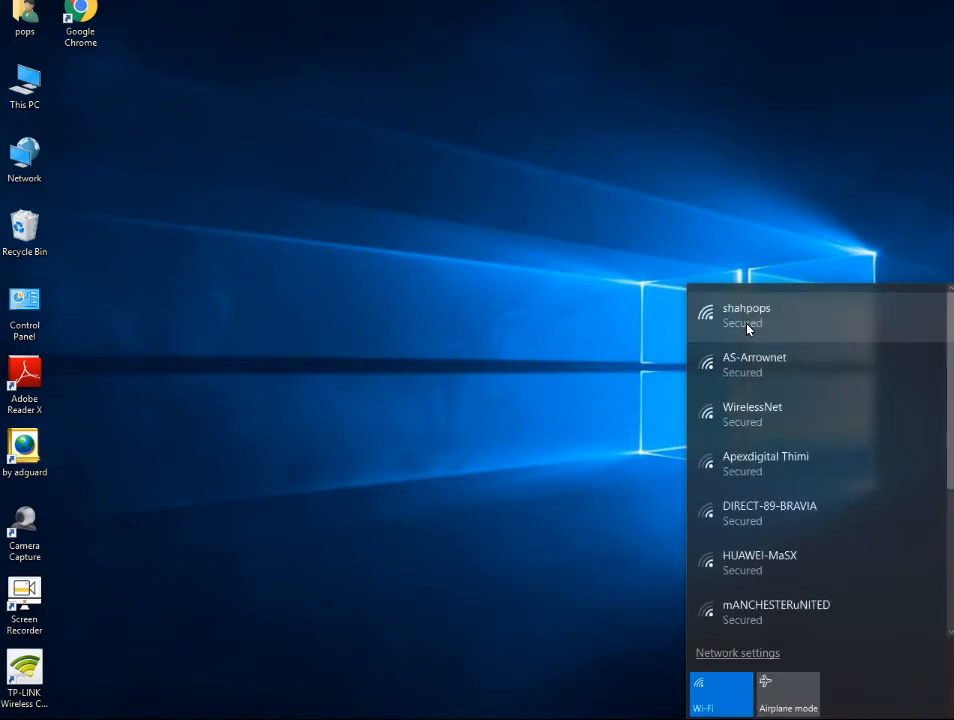
- Select the shahpops network with Connect automatically kept on and start connecting
left_click(746, 316)
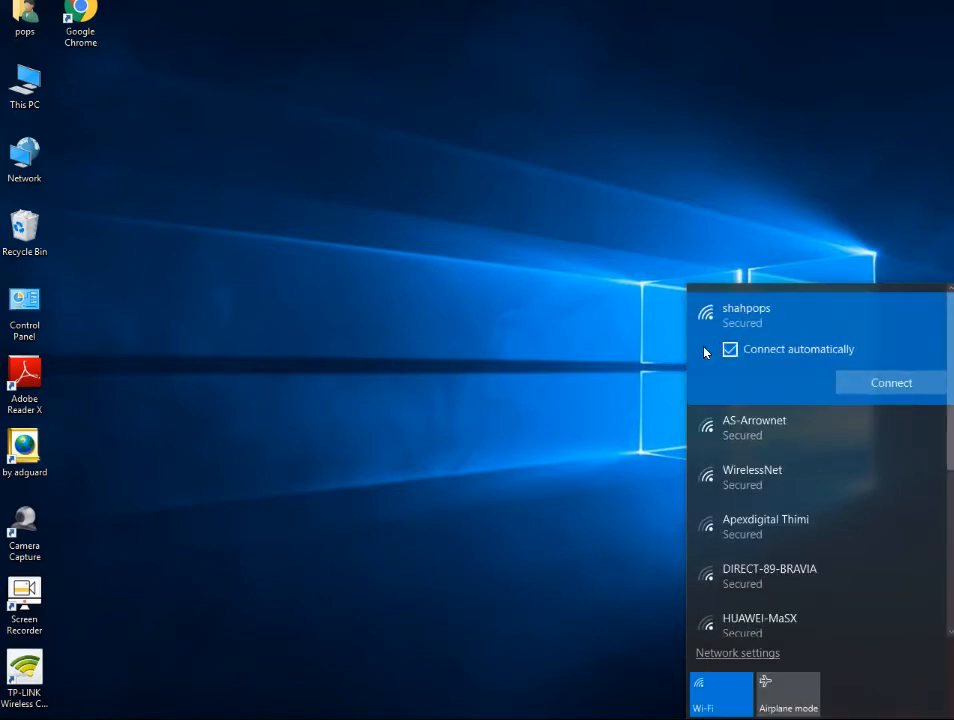
left_click(730, 348)
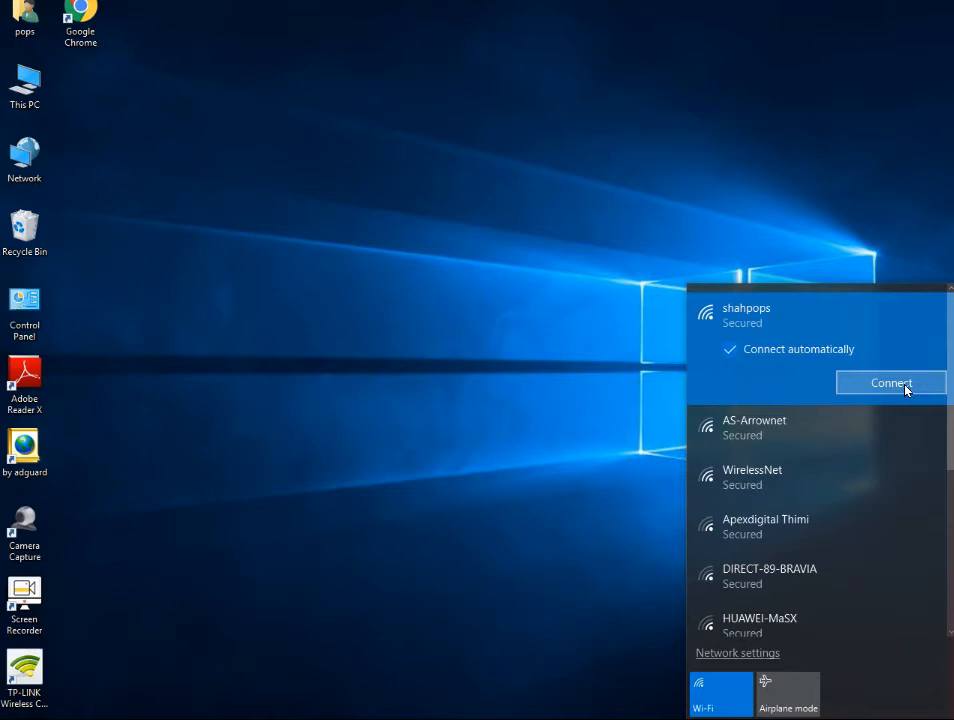
left_click(890, 384)
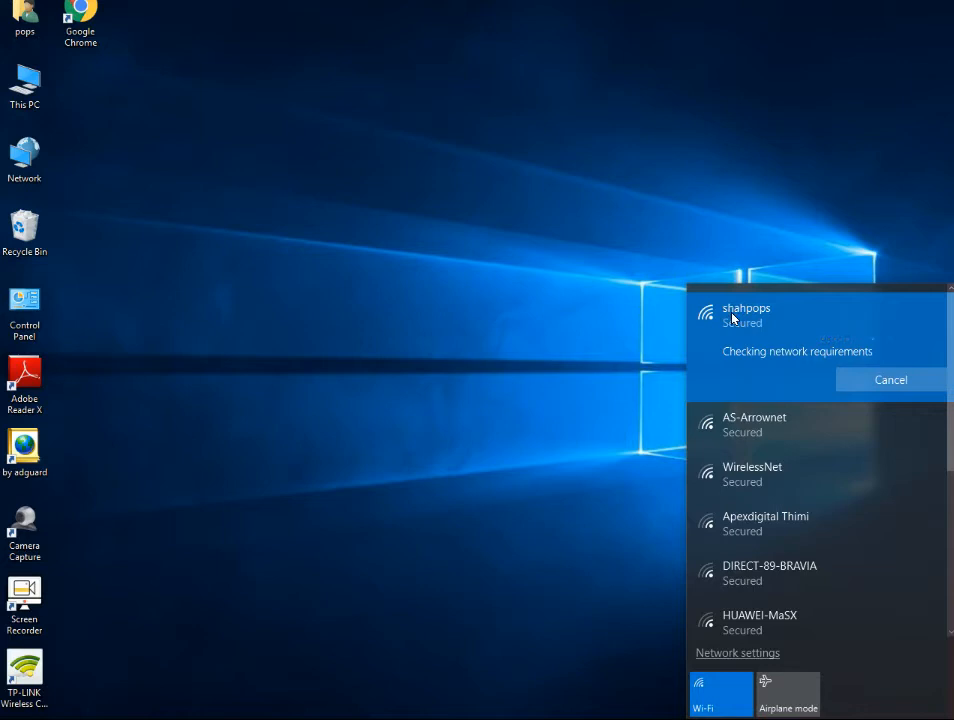
mouse_move(734, 360)
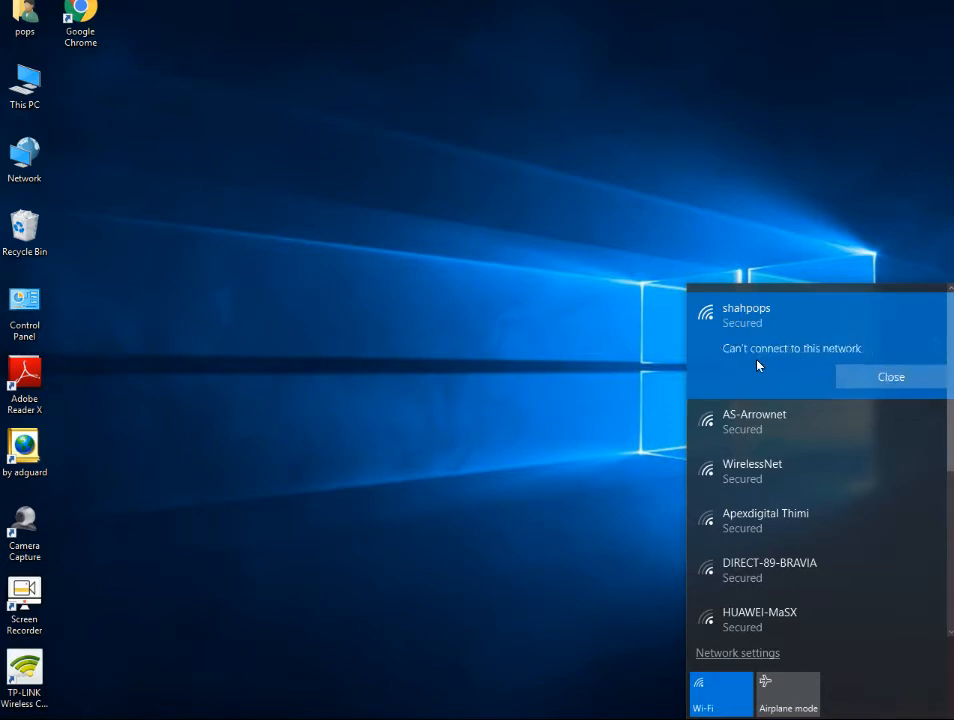
mouse_move(802, 420)
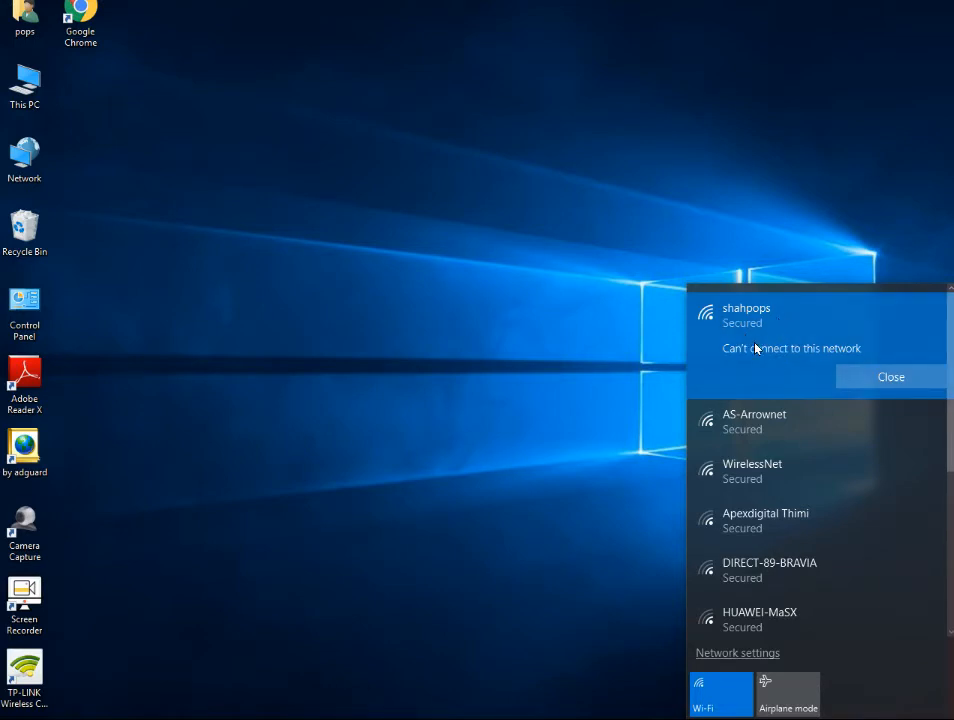
mouse_move(718, 342)
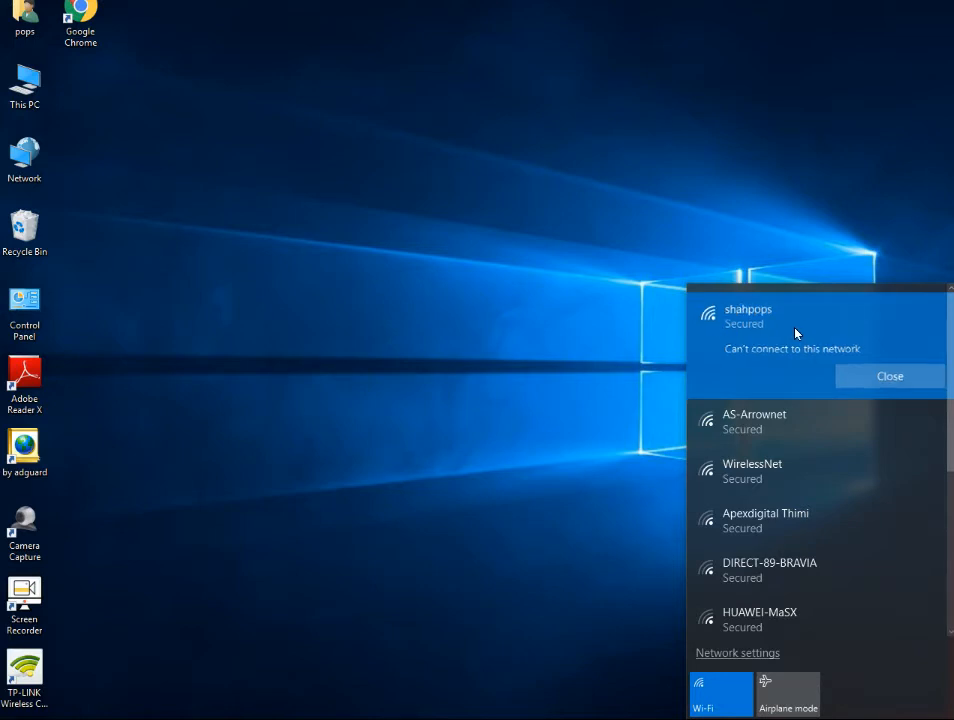
mouse_move(844, 348)
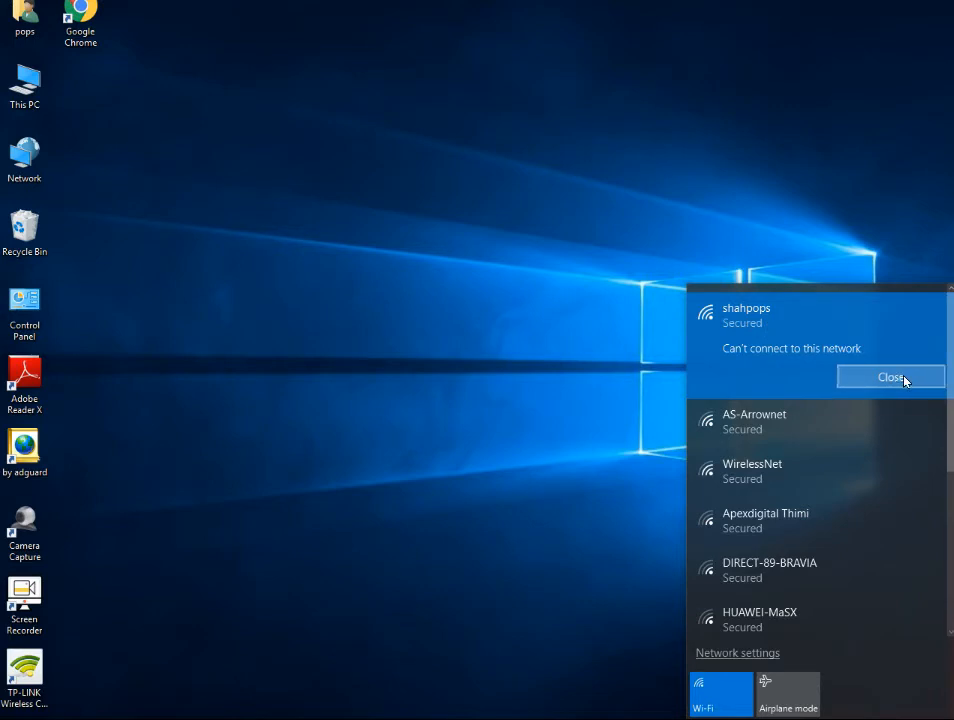
- Dismiss the can't-connect message, list the network adapters and bring up the Wi-Fi adapter's context menu
left_click(888, 376)
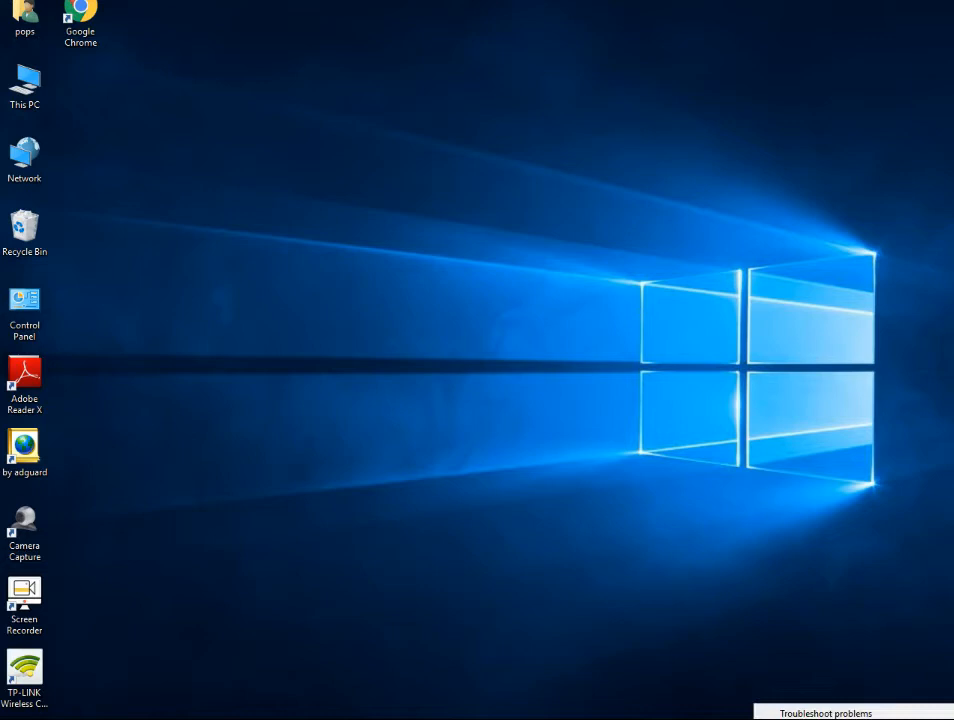
mouse_move(528, 432)
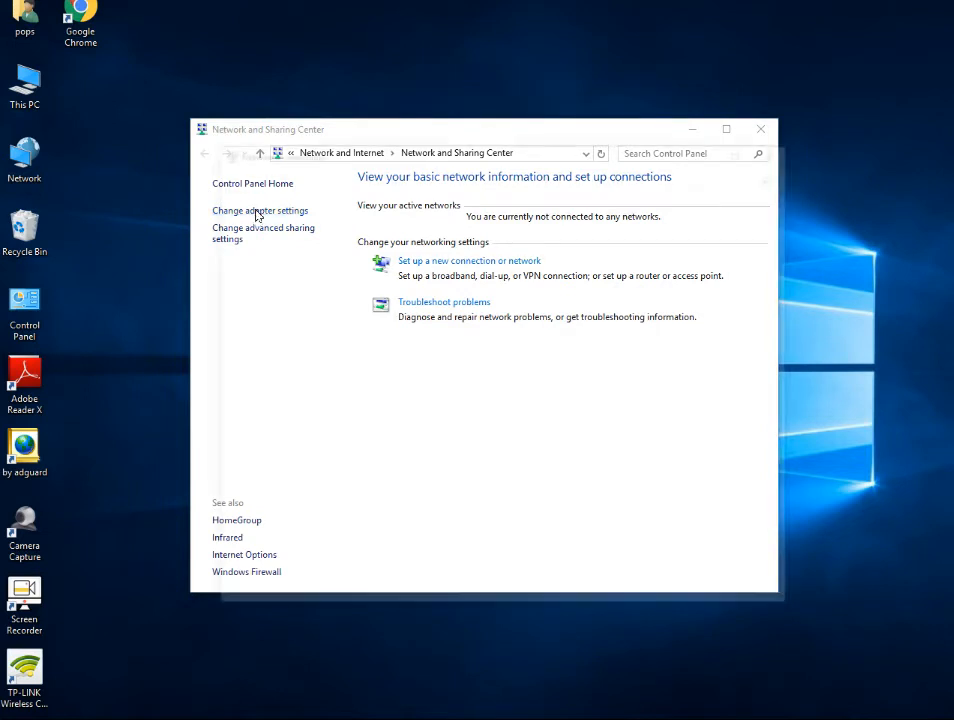
left_click(260, 210)
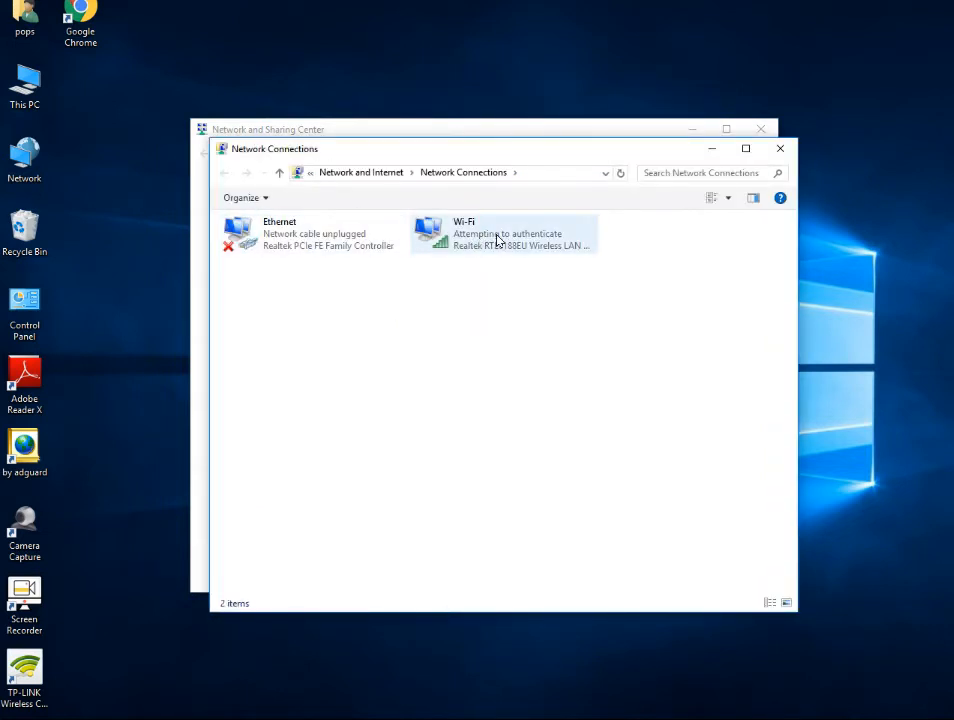
right_click(490, 236)
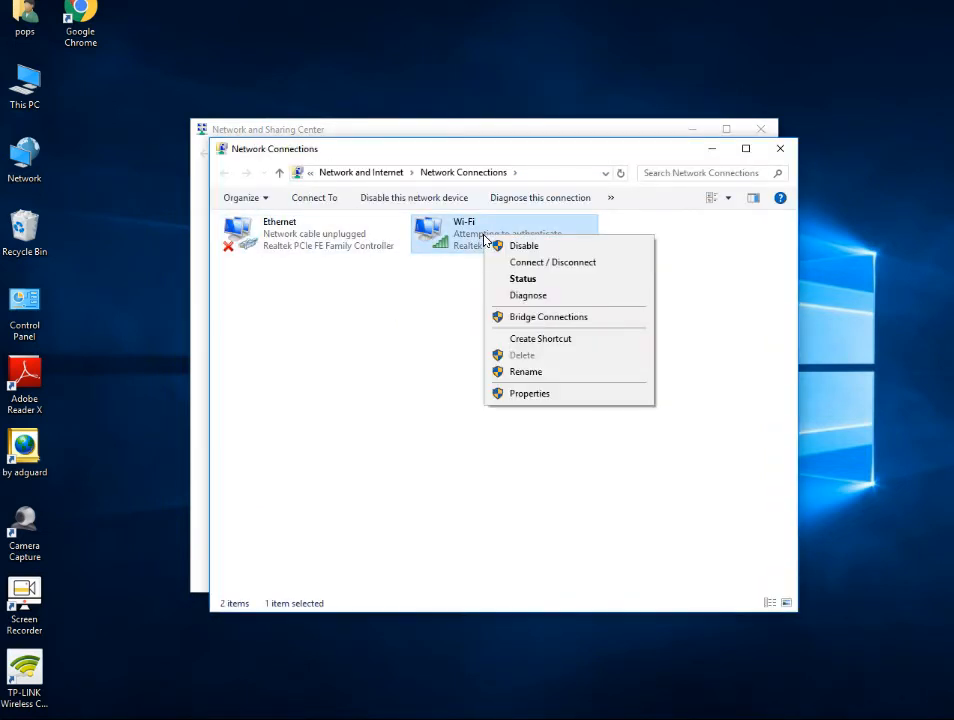
mouse_move(528, 392)
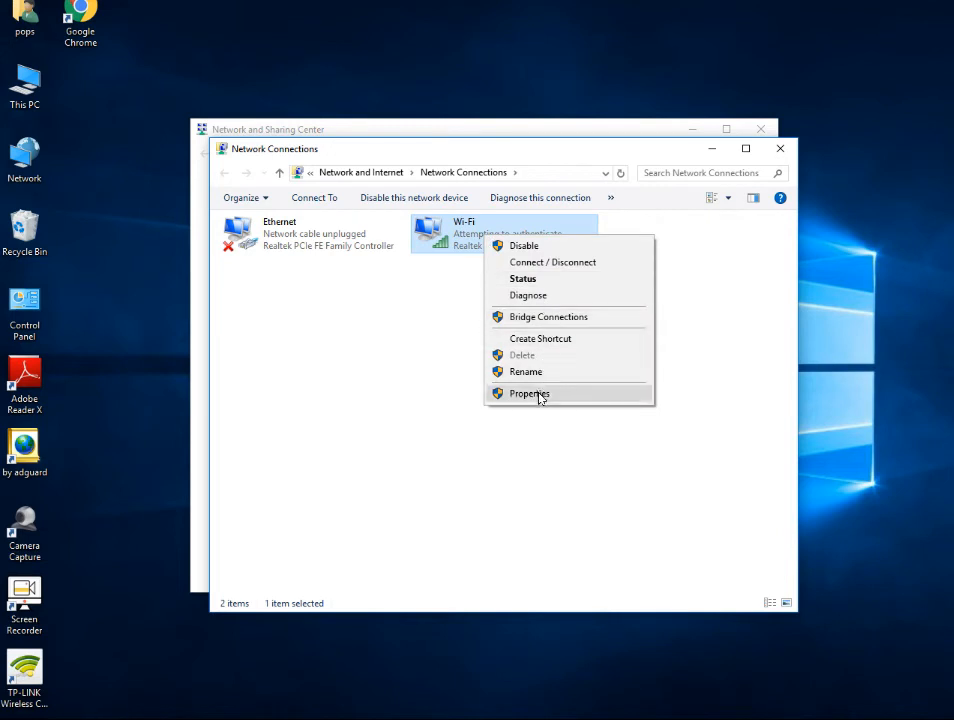
mouse_move(548, 384)
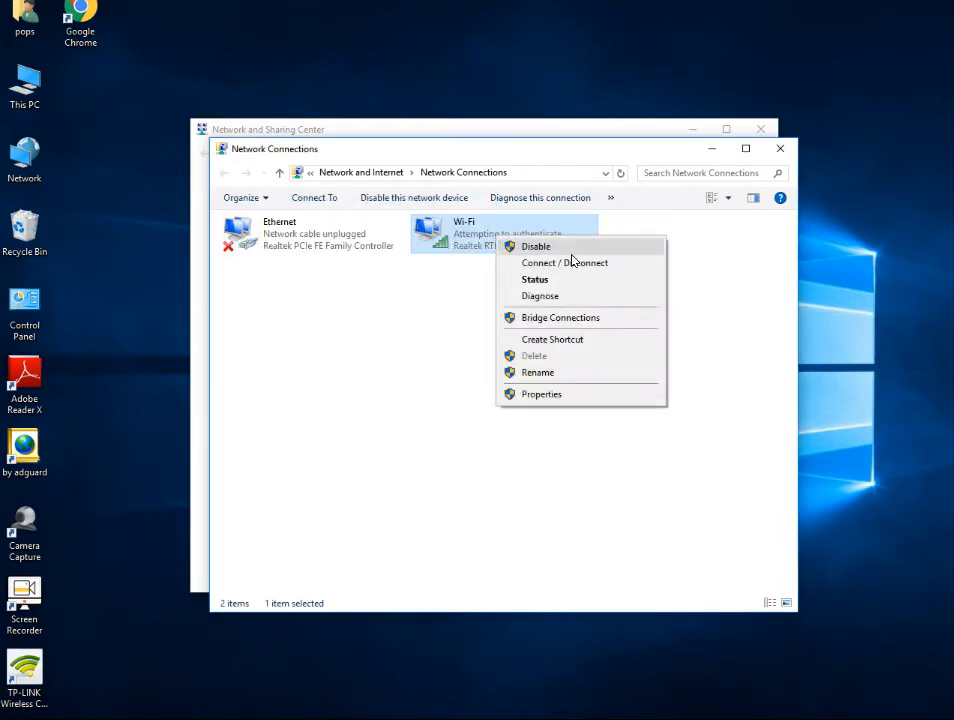
mouse_move(548, 364)
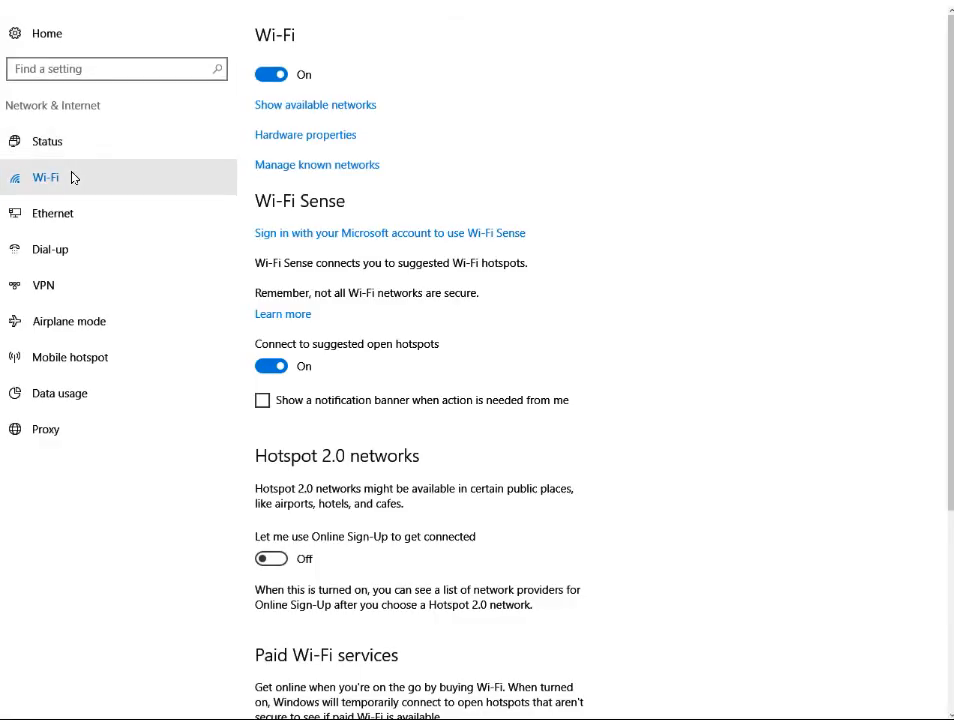
mouse_move(292, 156)
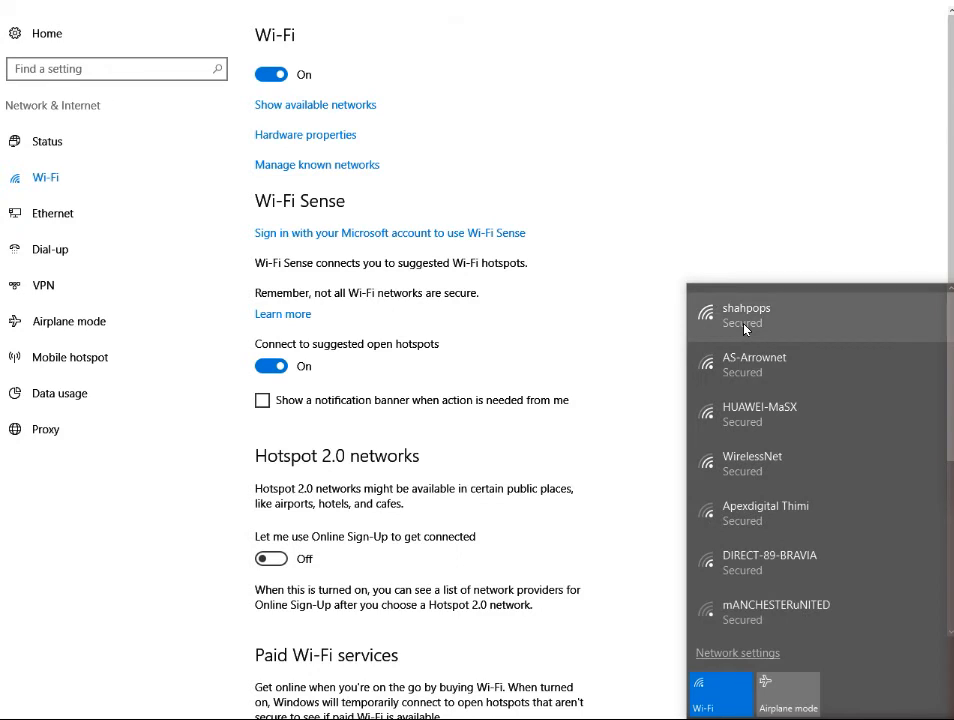
- Close the available networks list and go to Manage known networks to forget shahpops
left_click(748, 316)
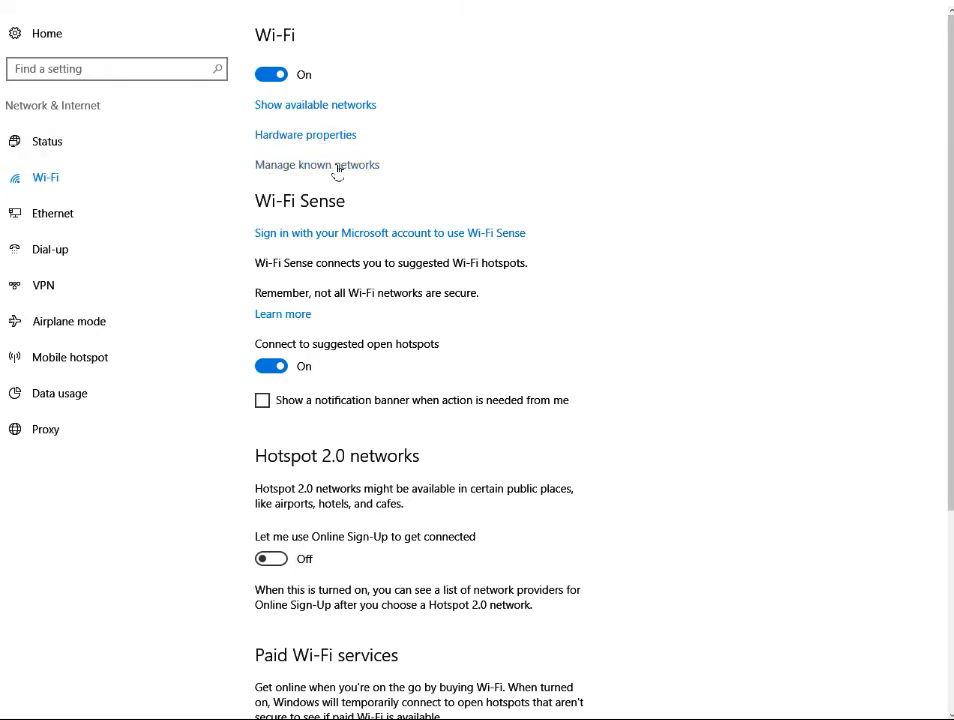
left_click(316, 164)
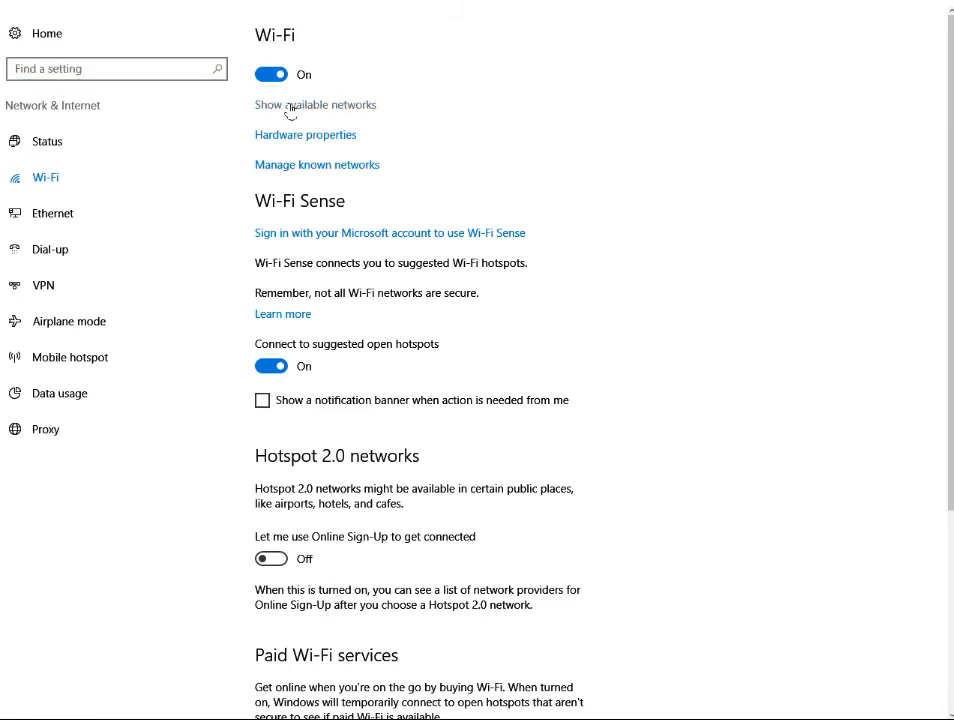
- Show available networks, select shahpops and start connecting to it
left_click(316, 104)
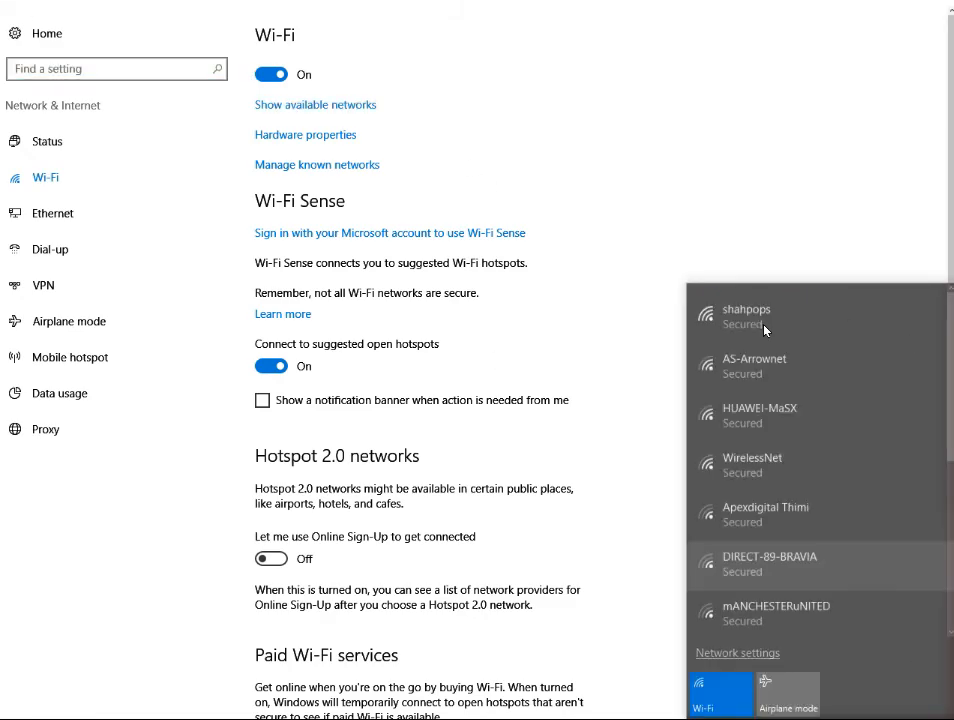
left_click(748, 316)
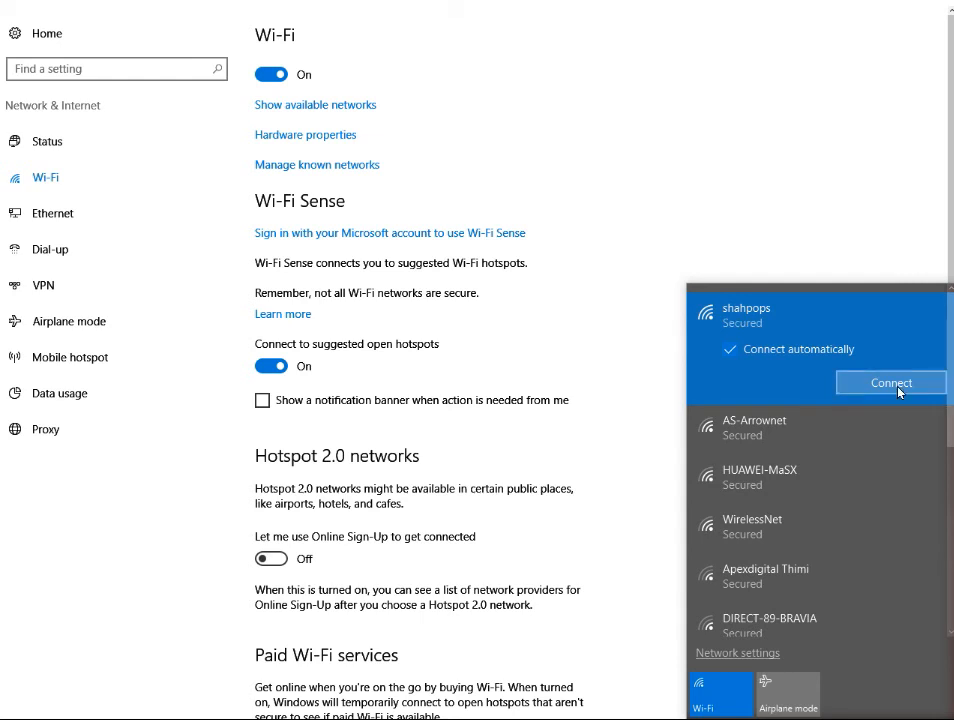
left_click(888, 382)
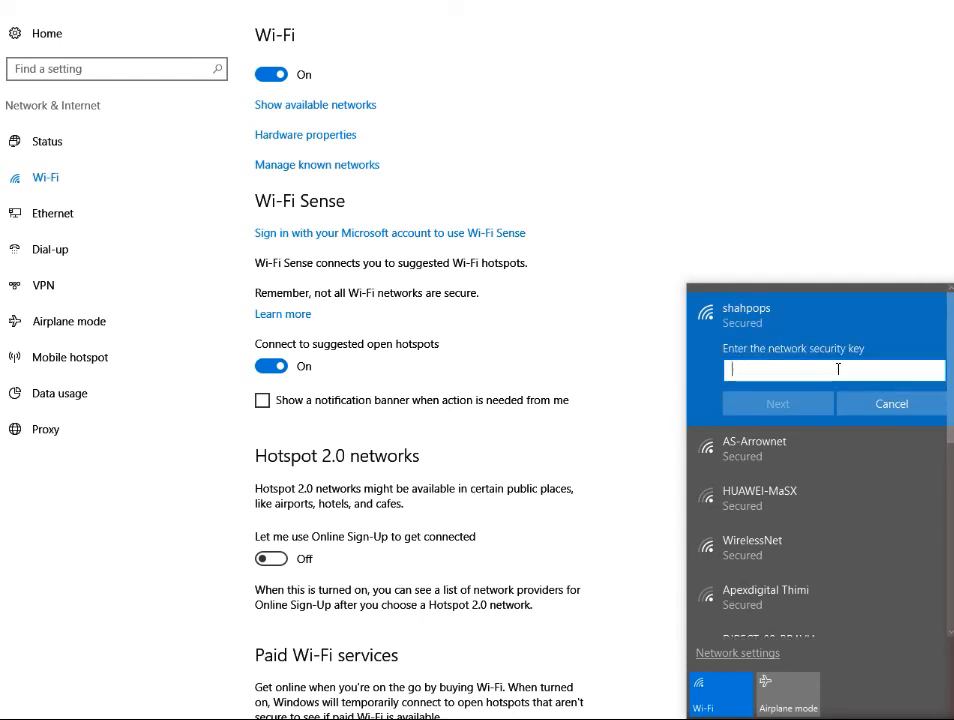
- Enter the new network security key, submit it and allow the PC to be discoverable
type("••")
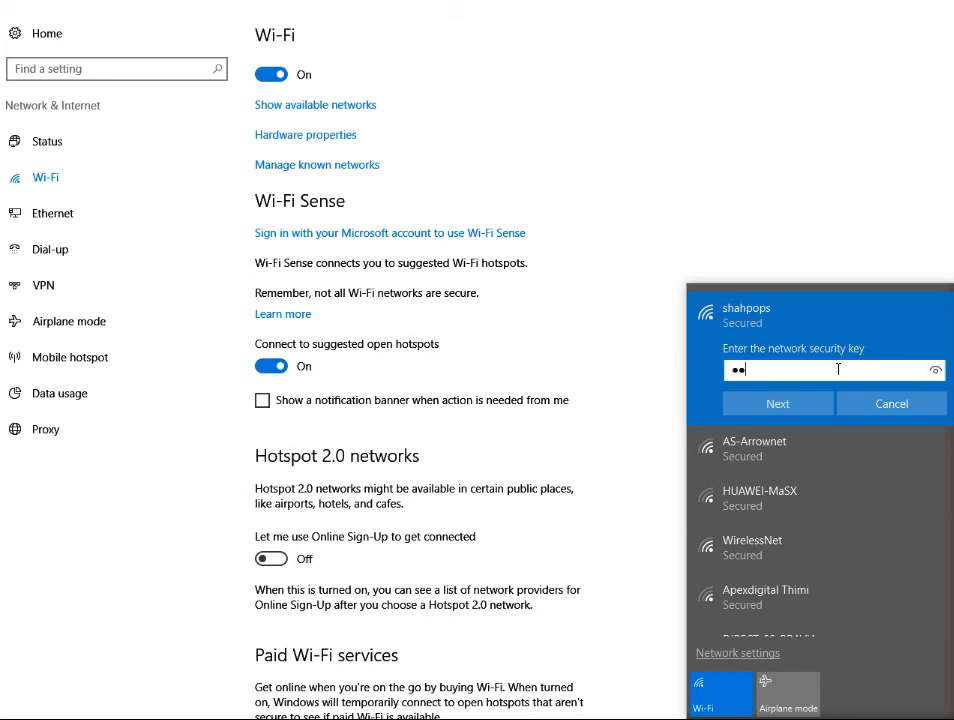
type("••")
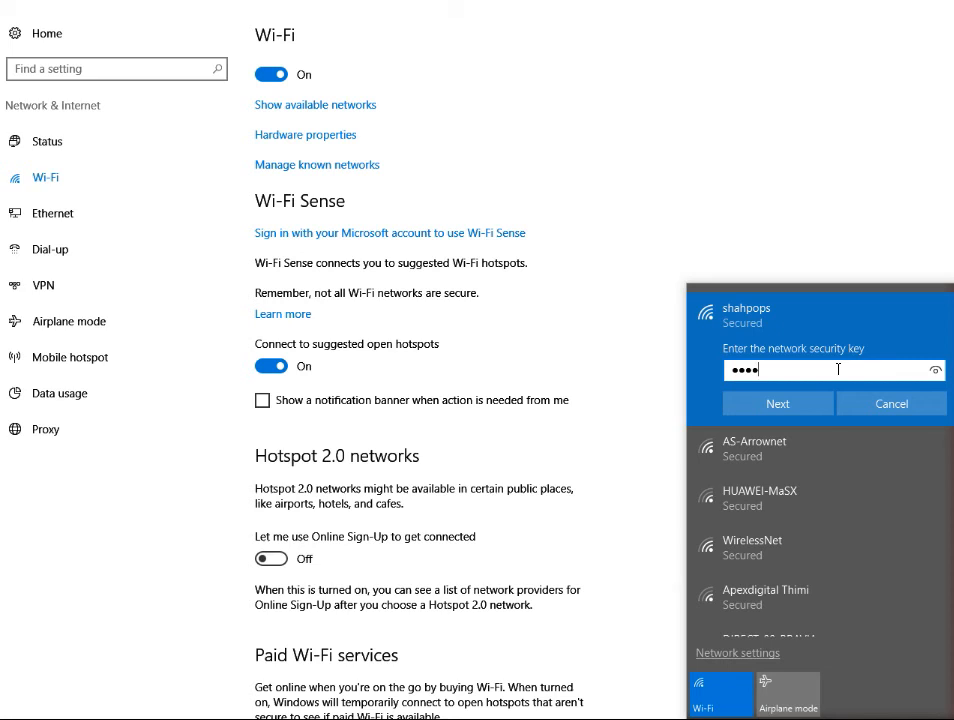
type("••")
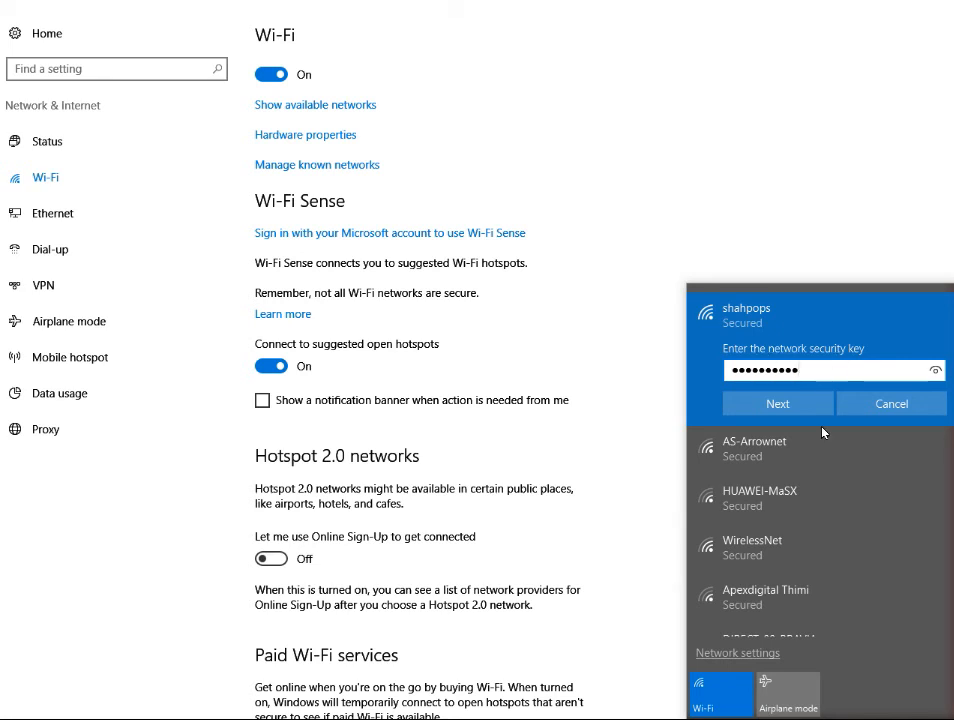
left_click(776, 404)
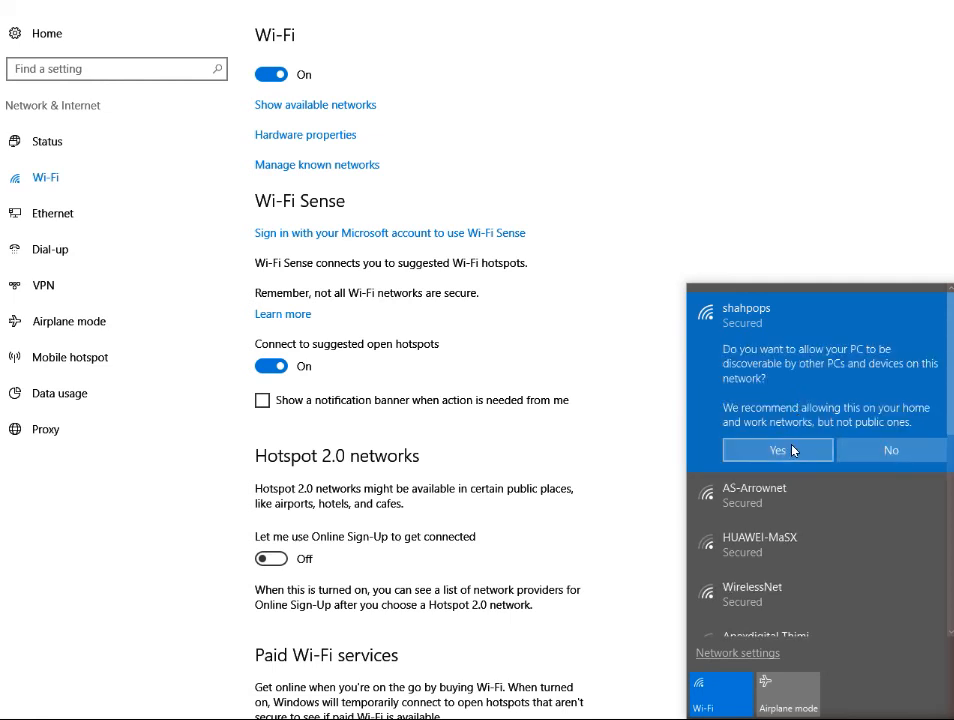
left_click(776, 448)
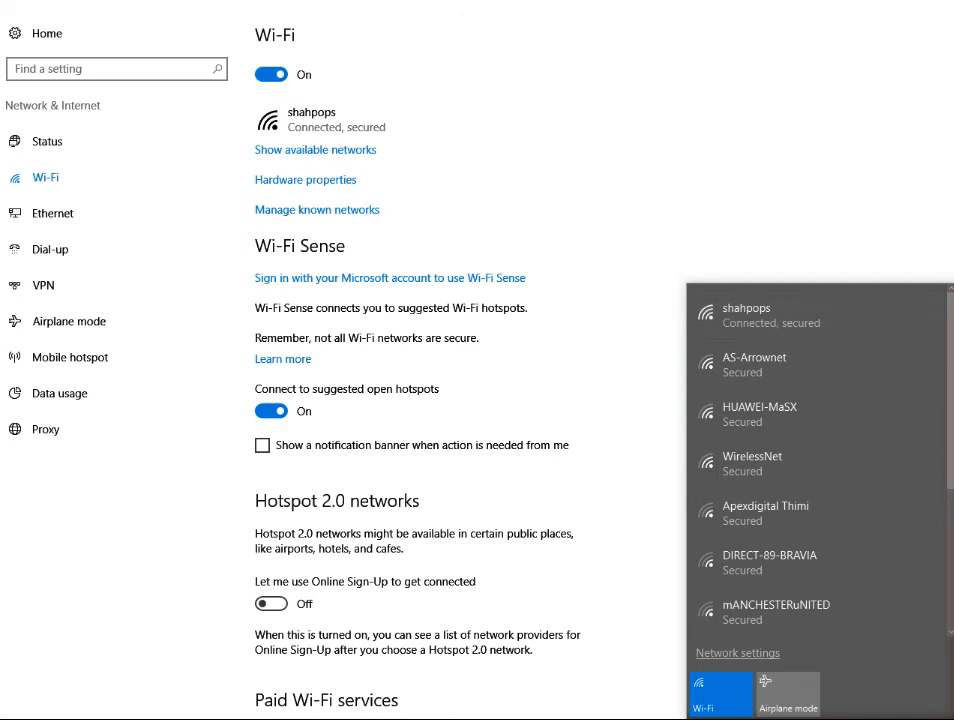
mouse_move(178, 212)
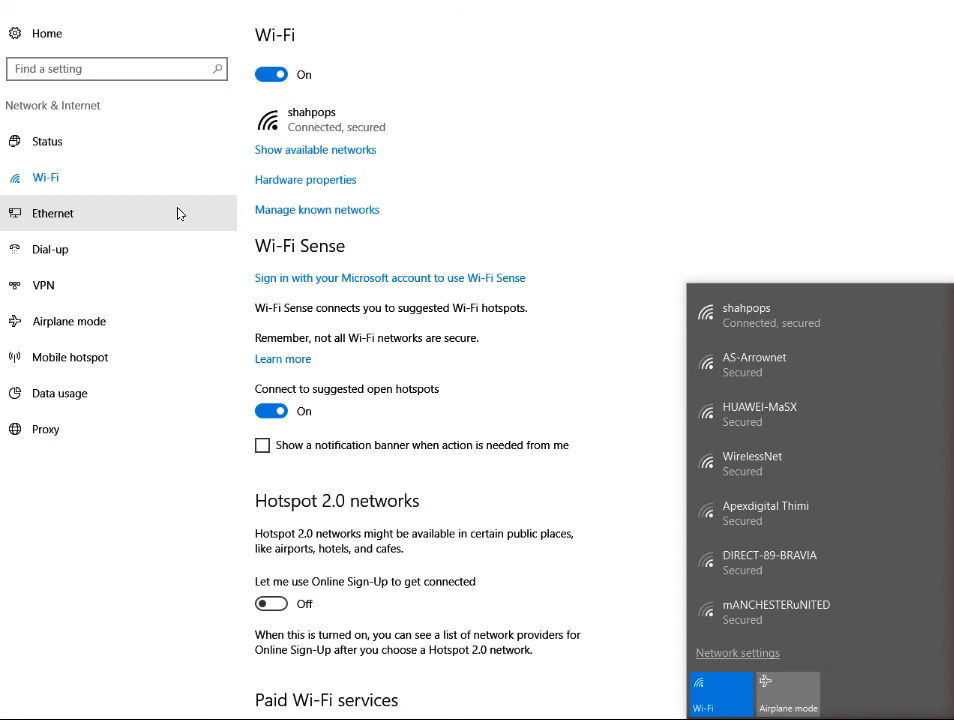
mouse_move(208, 304)
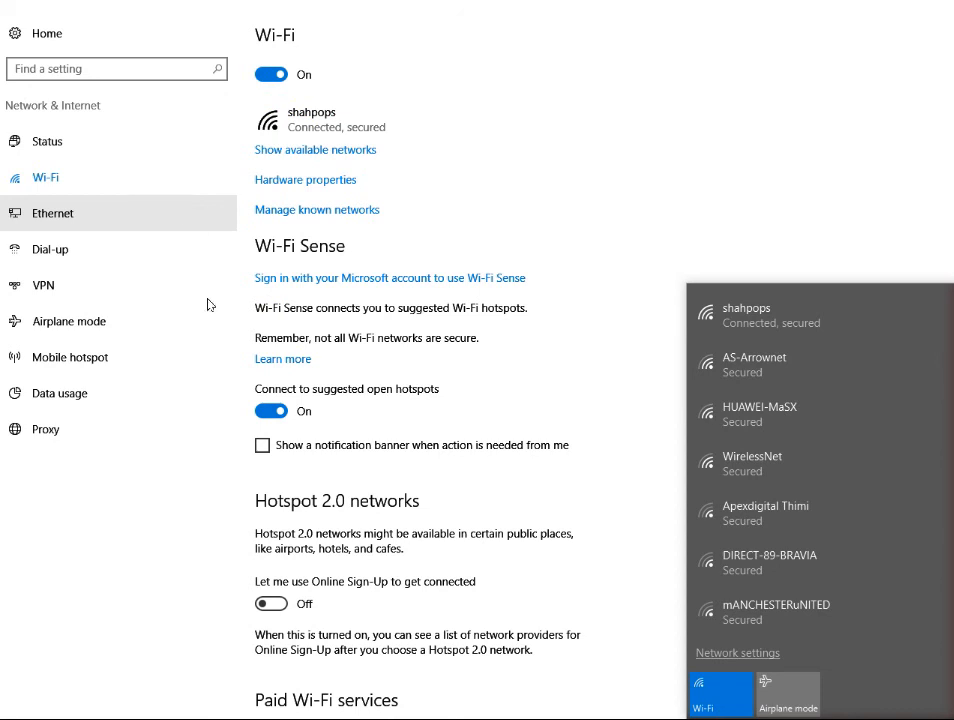